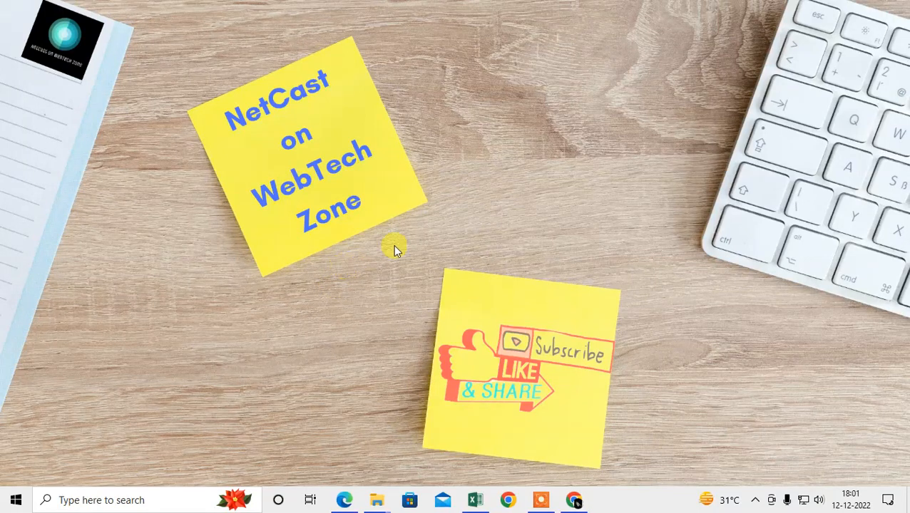
pyautogui.moveTo(499, 183)
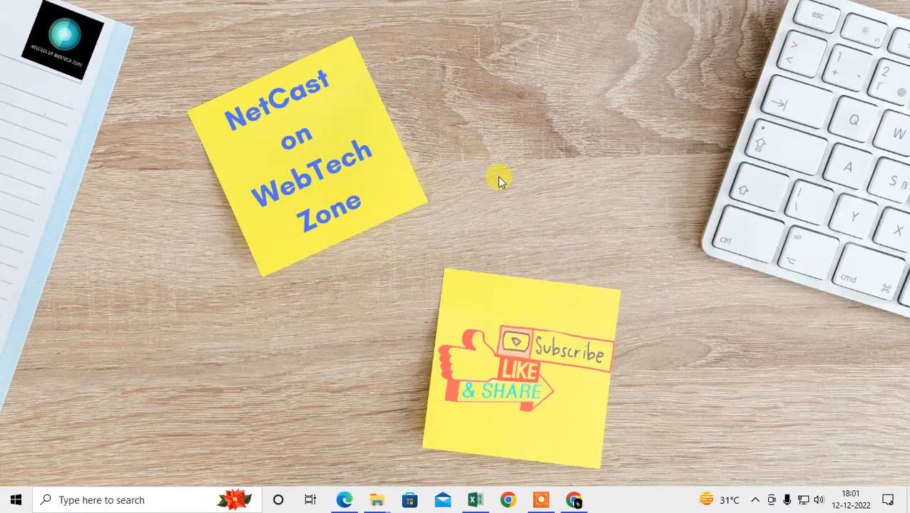
# Refresh the desktop from its right-click context menu before launching Chrome
pyautogui.rightClick(499, 178)
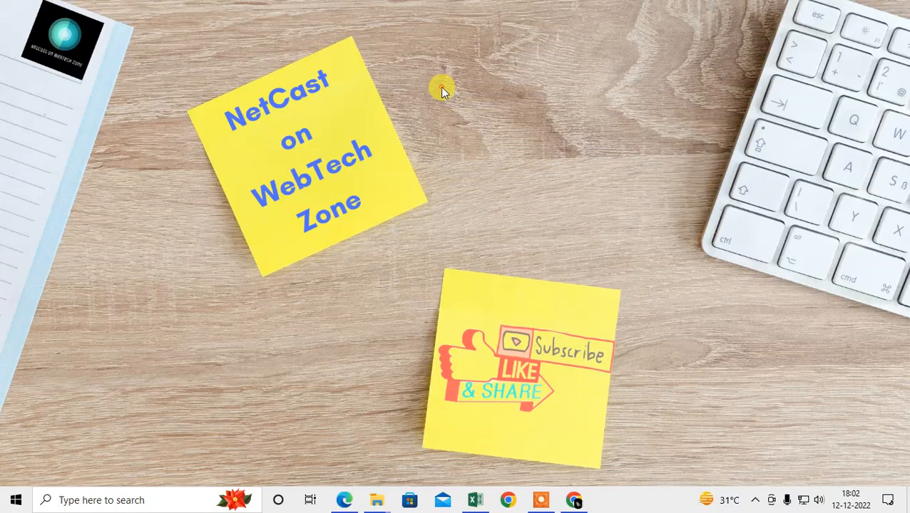
pyautogui.rightClick(441, 91)
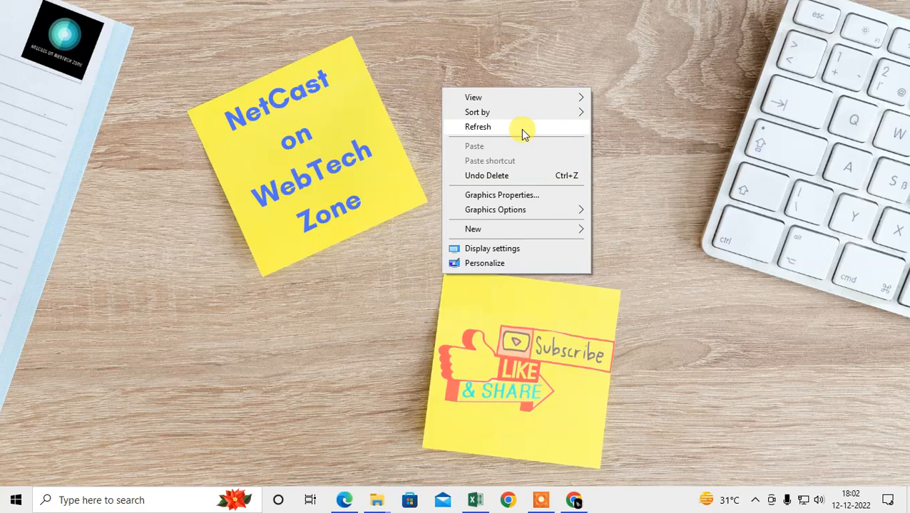
pyautogui.moveTo(521, 134)
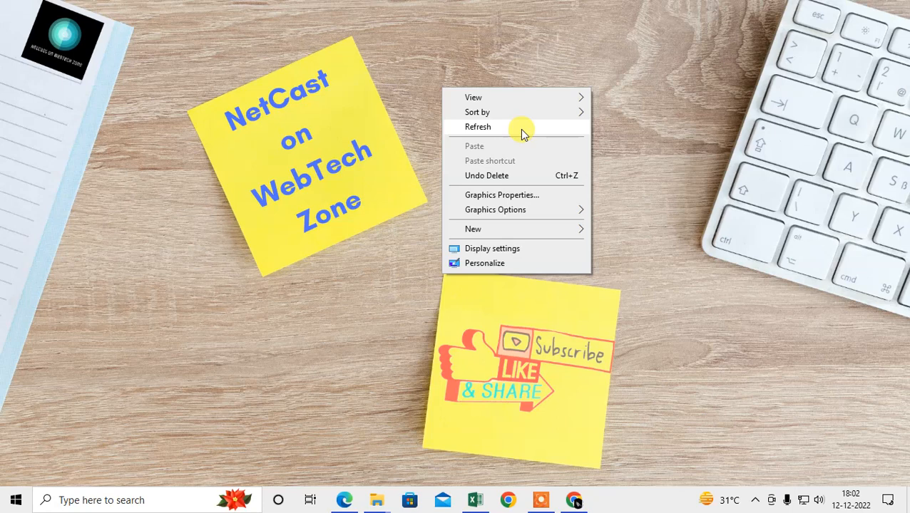
pyautogui.click(478, 125)
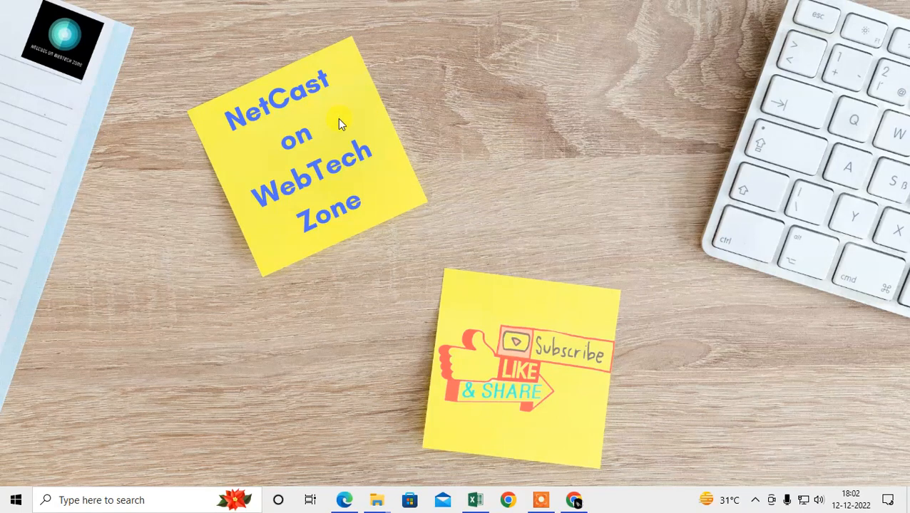
pyautogui.moveTo(477, 362)
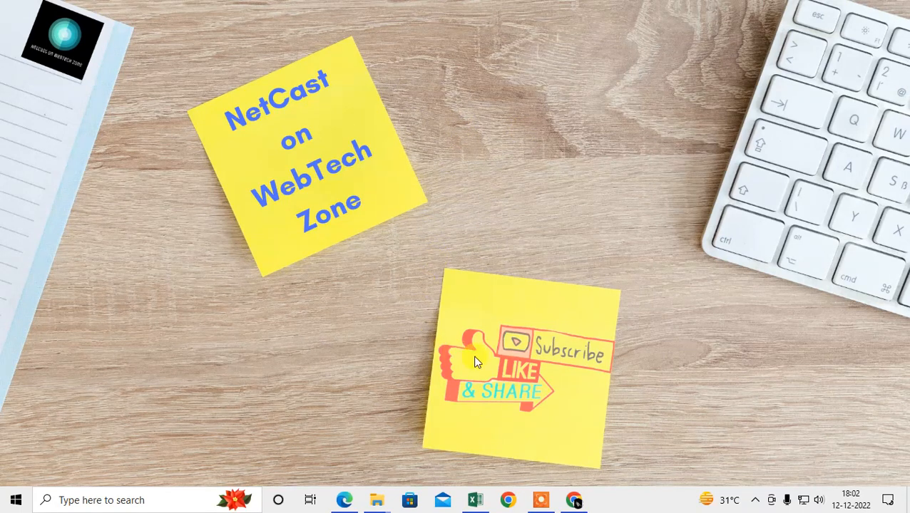
pyautogui.moveTo(441, 344)
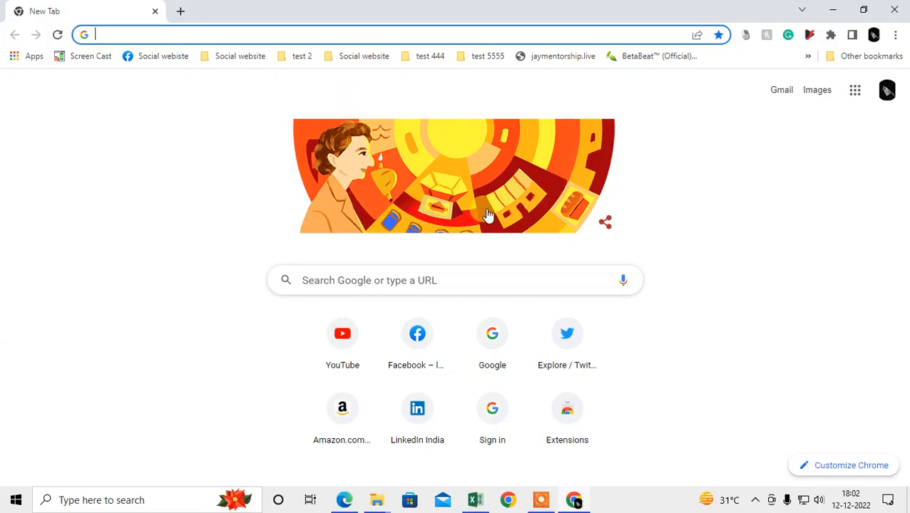
pyautogui.moveTo(217, 217)
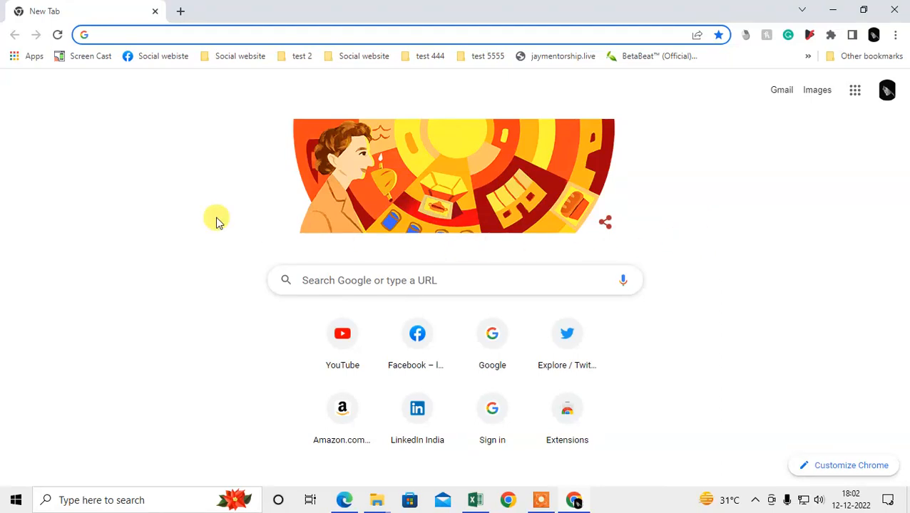
pyautogui.moveTo(875, 34)
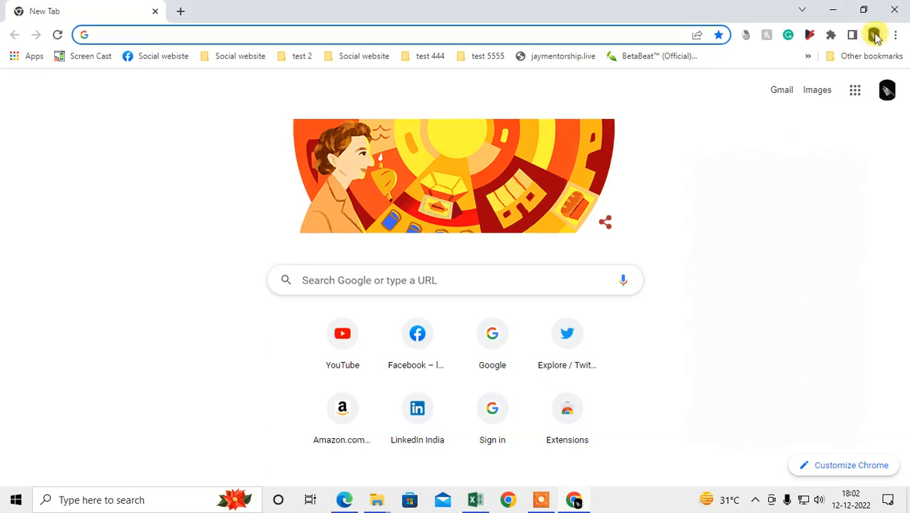
# Choose Guest from the profile avatar menu to start a guest window
pyautogui.click(874, 34)
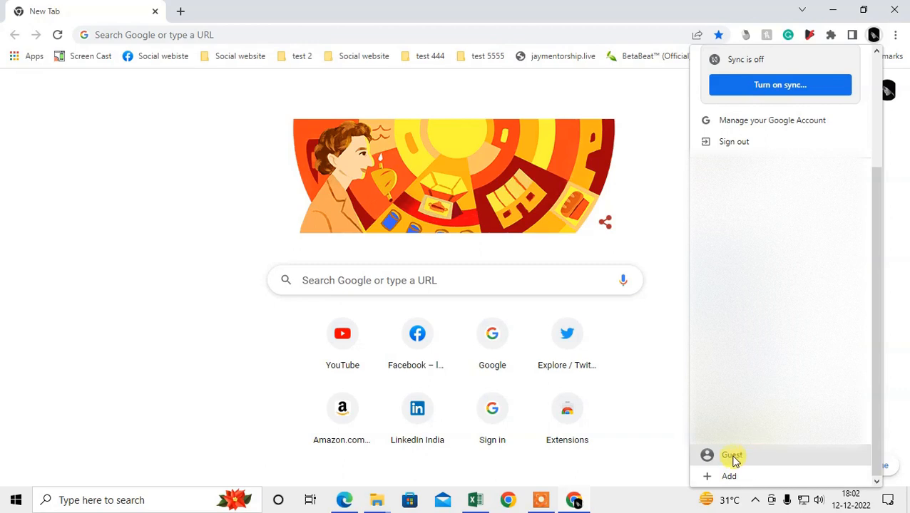
pyautogui.click(732, 455)
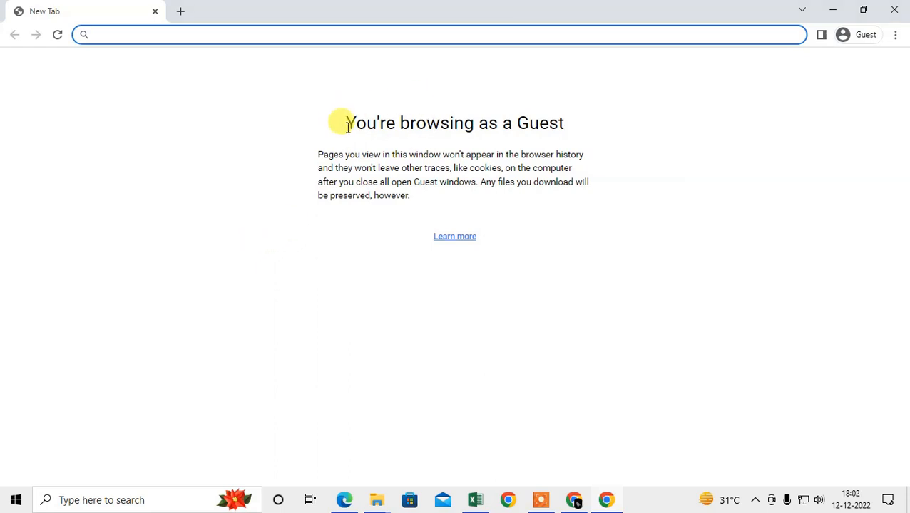
# Highlight the start of the 'You're browsing as a Guest' heading
pyautogui.moveTo(345, 123); pyautogui.dragTo(539, 123)
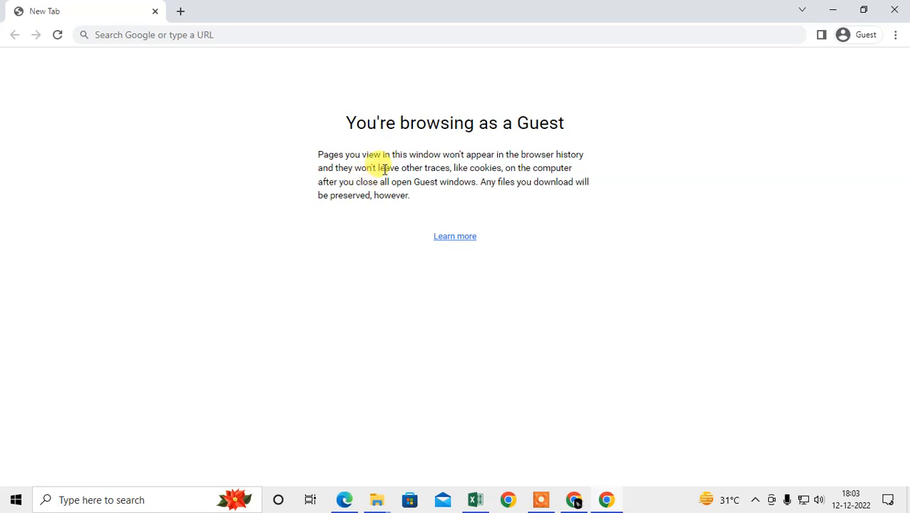
pyautogui.moveTo(299, 185)
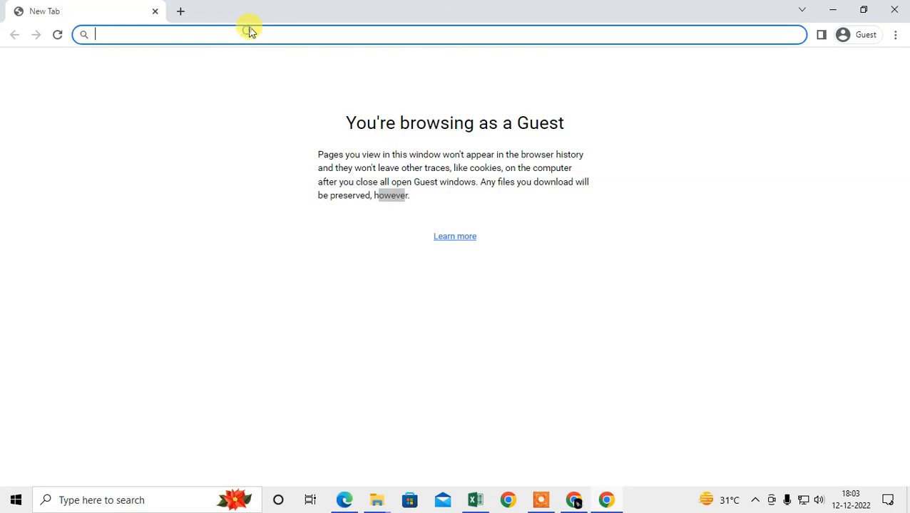
# Go to 'google' to reach the Google sign-in page, then close the guest window
pyautogui.write('google')
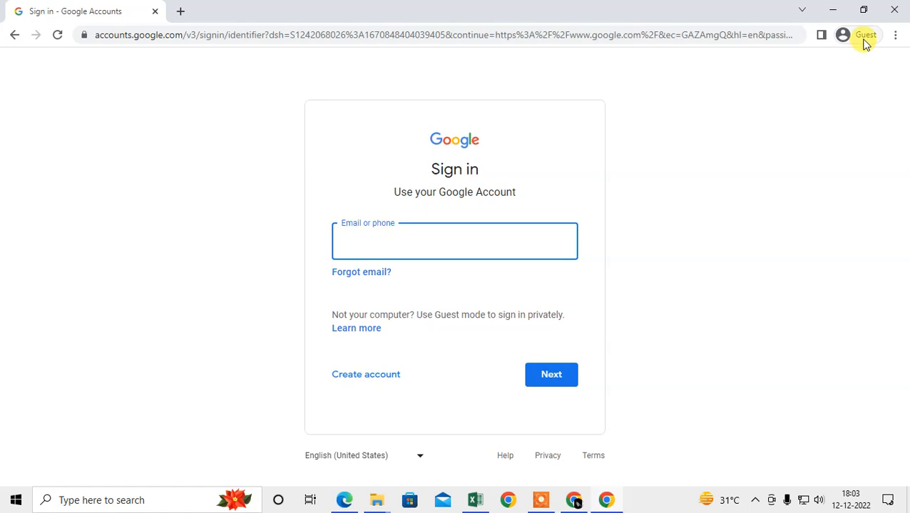
pyautogui.moveTo(72, 146)
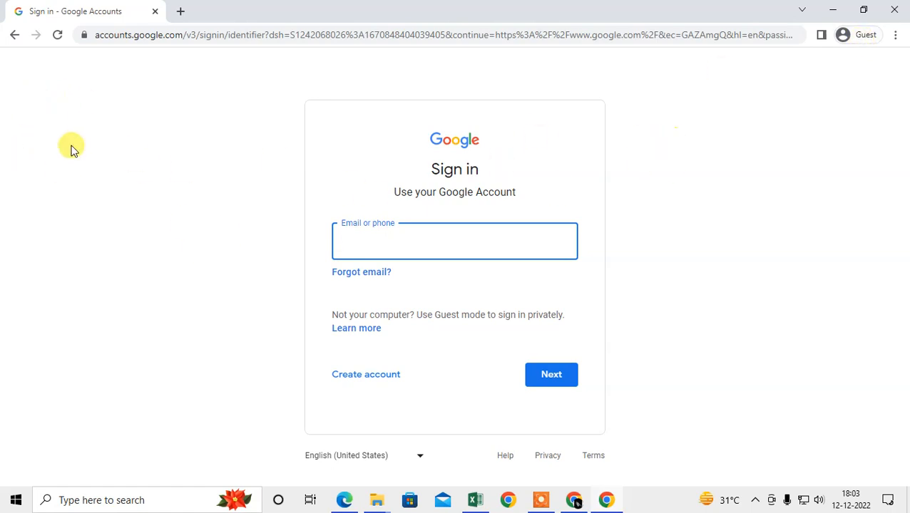
pyautogui.moveTo(305, 158)
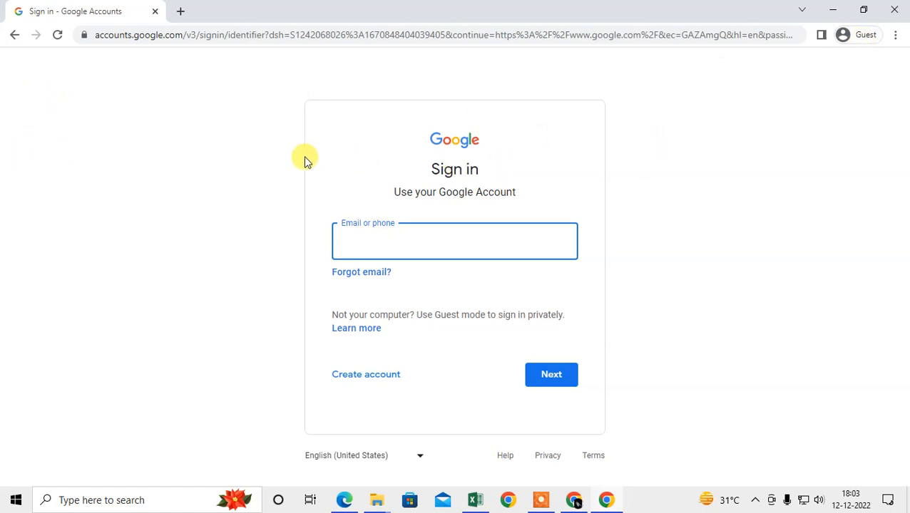
pyautogui.moveTo(607, 182)
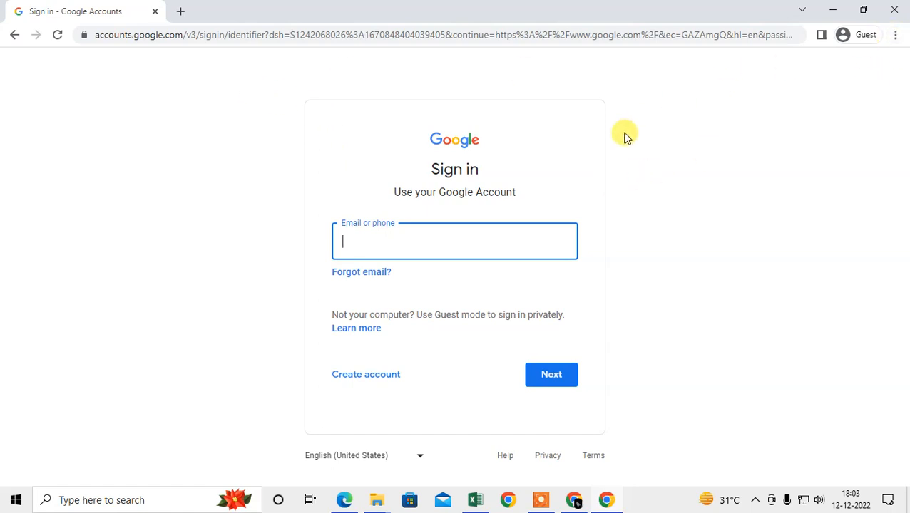
pyautogui.moveTo(858, 9)
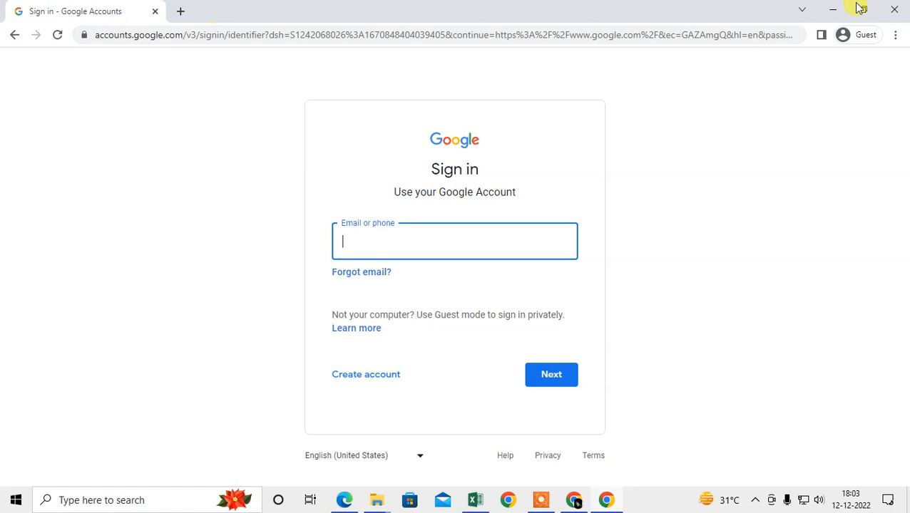
pyautogui.moveTo(864, 35)
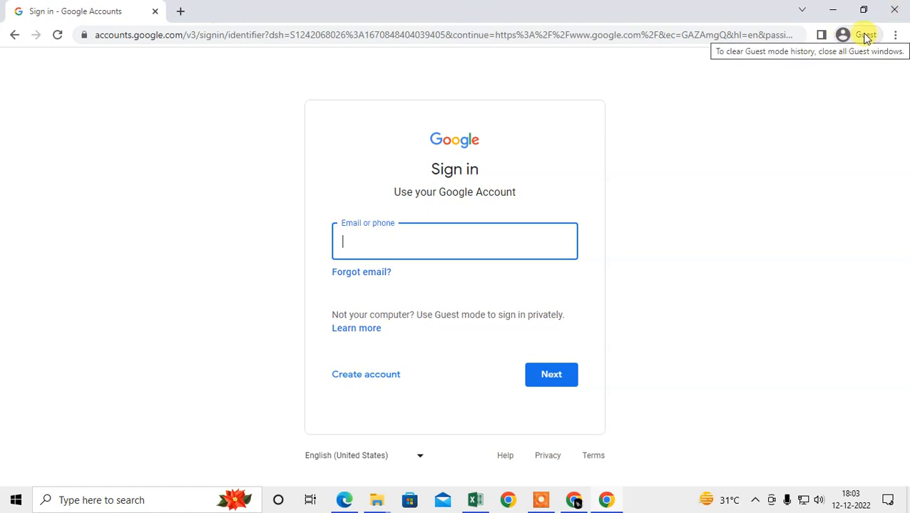
pyautogui.moveTo(150, 34)
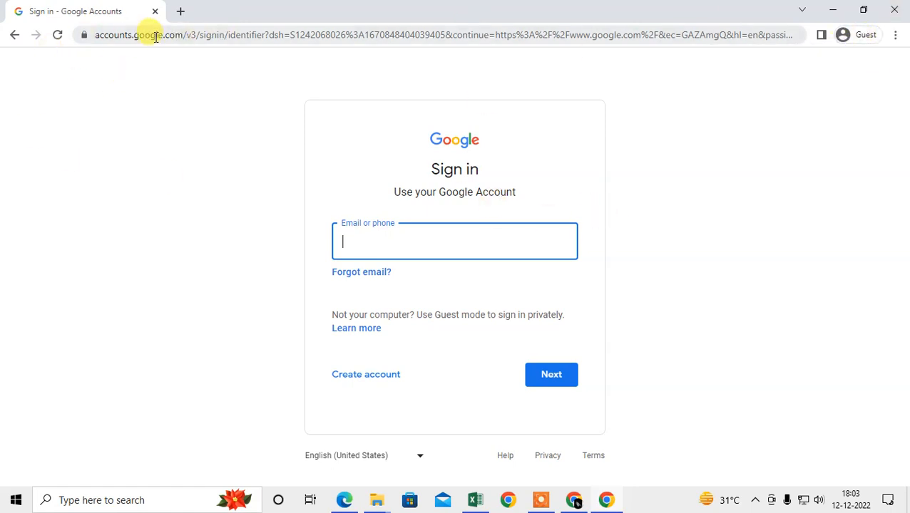
pyautogui.moveTo(897, 35)
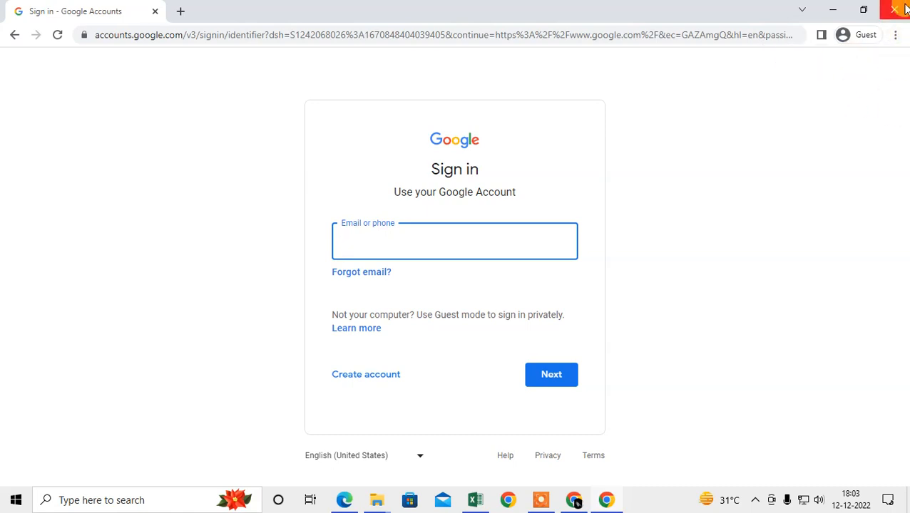
pyautogui.click(898, 9)
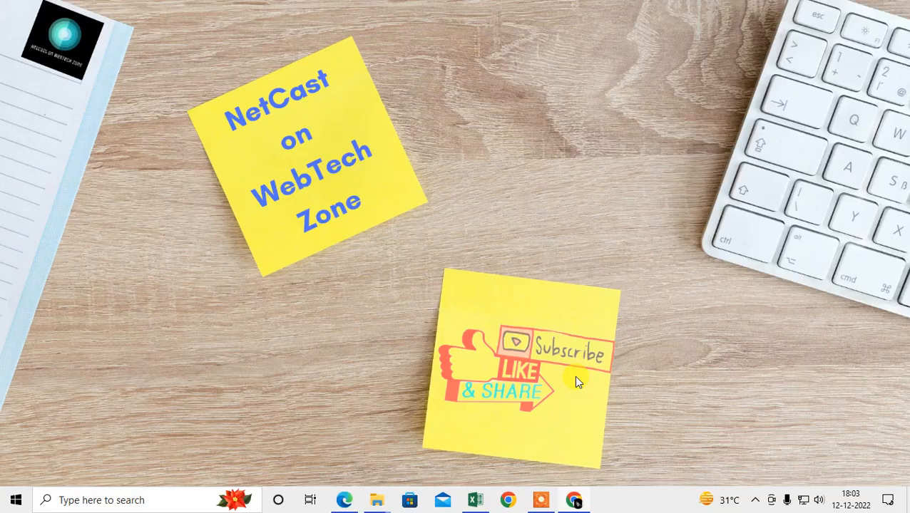